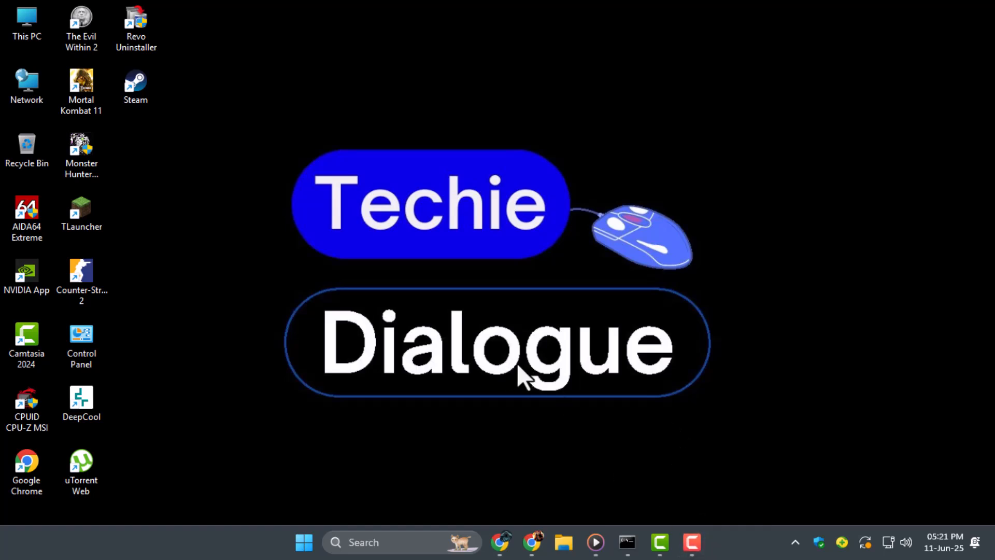
# Bring up the Win+X quick-link menu from the Start button
pyautogui.rightClick(304, 542)
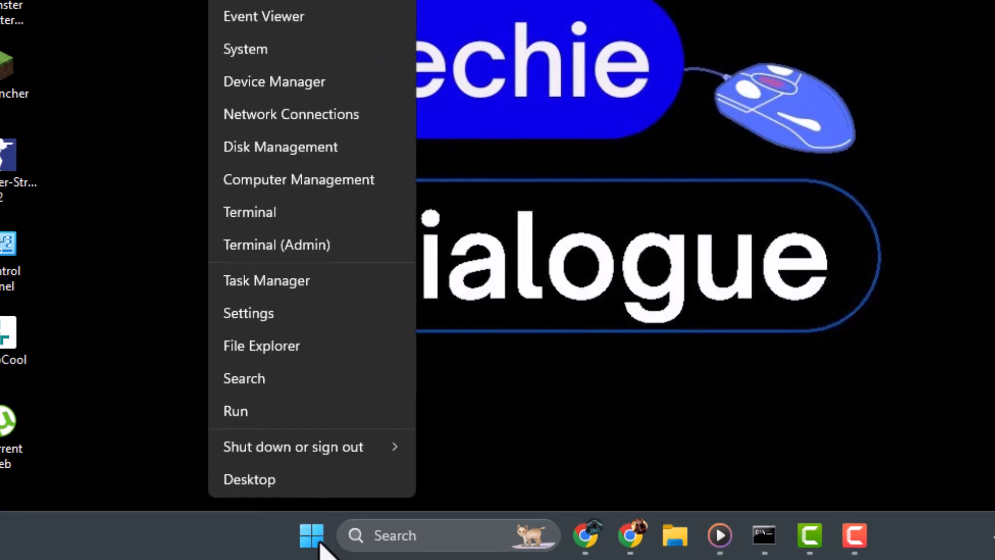
pyautogui.moveTo(273, 89)
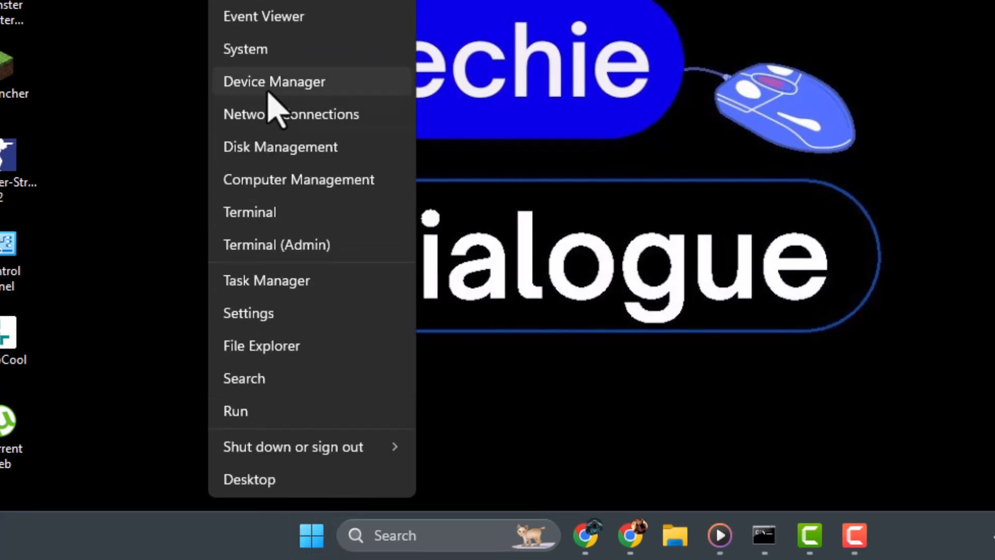
# Launch Device Manager and expand the Other devices category
pyautogui.click(273, 80)
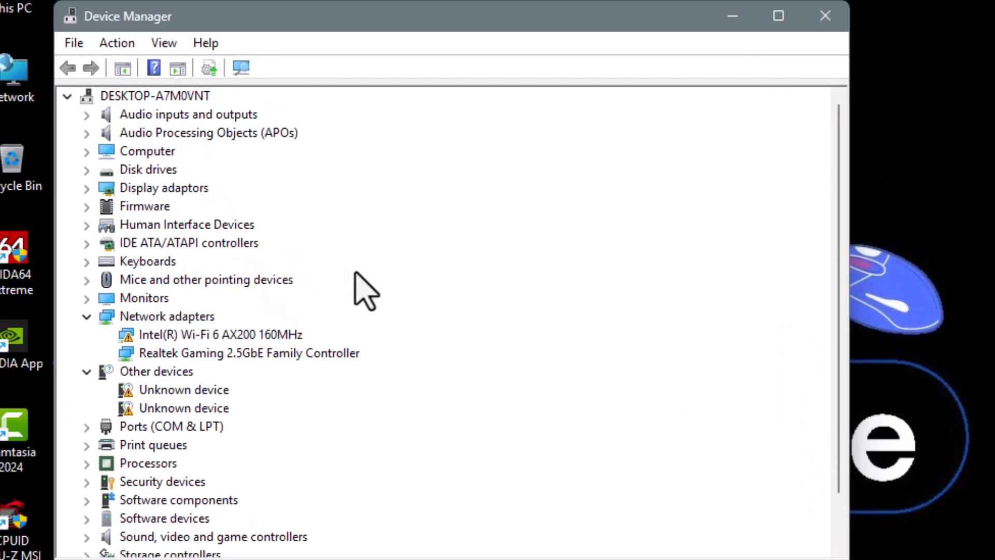
pyautogui.click(779, 16)
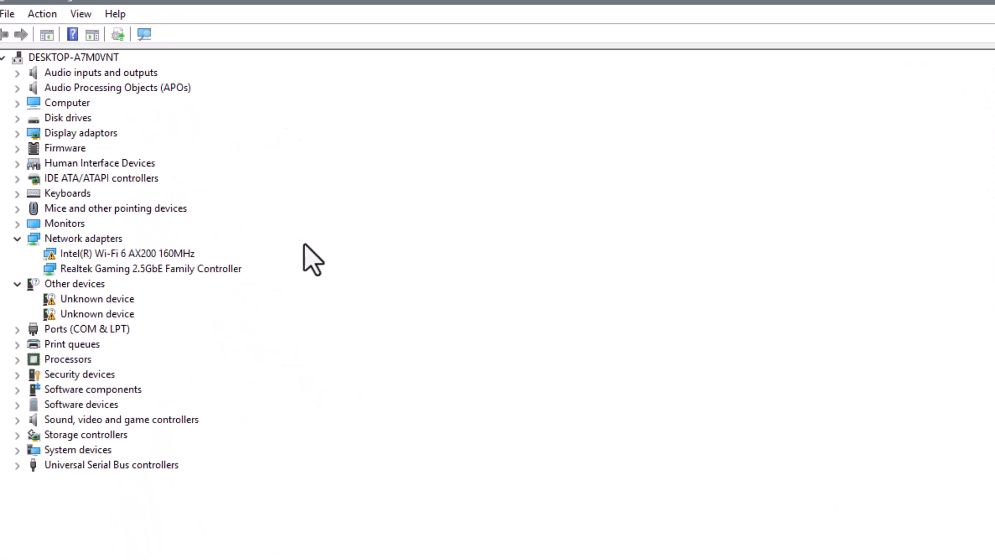
pyautogui.click(75, 284)
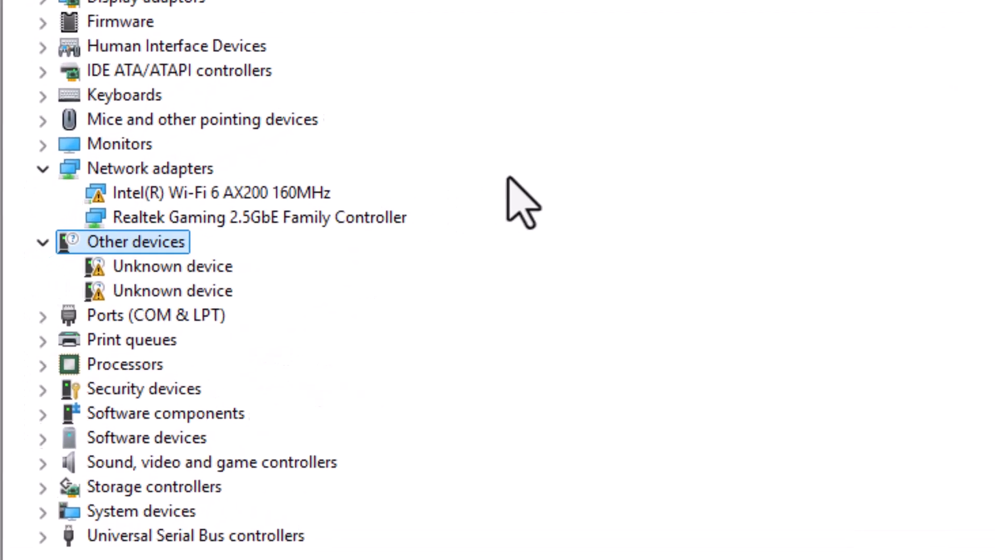
# Begin Update driver for the first Unknown device via its context menu
pyautogui.rightClick(171, 265)
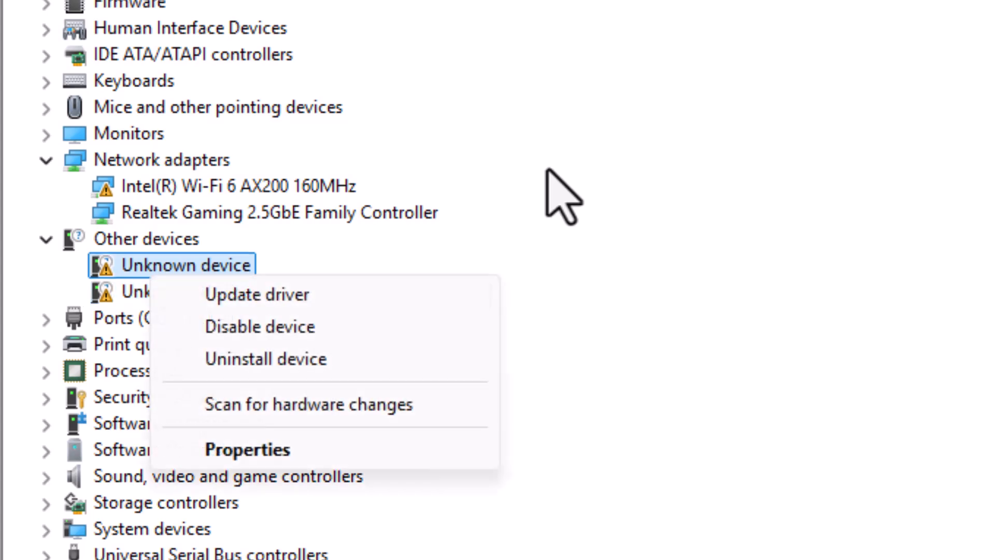
pyautogui.click(257, 294)
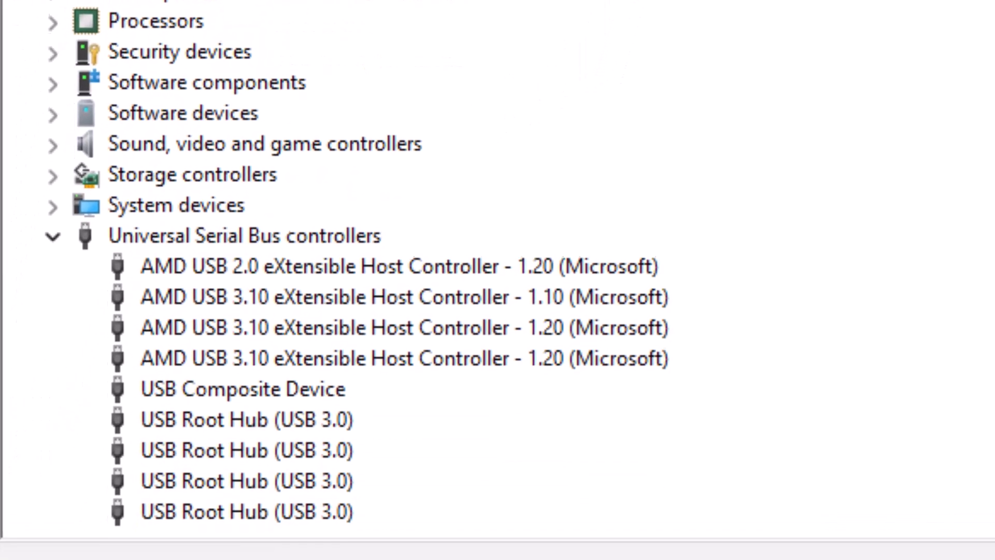
# Scan the Universal Serial Bus controllers category for hardware changes
pyautogui.click(241, 387)
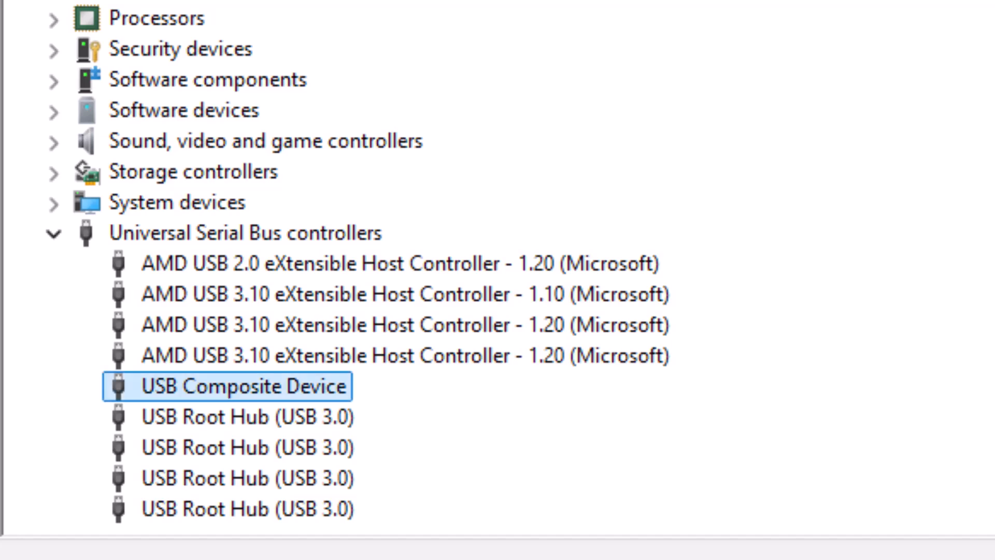
pyautogui.rightClick(244, 232)
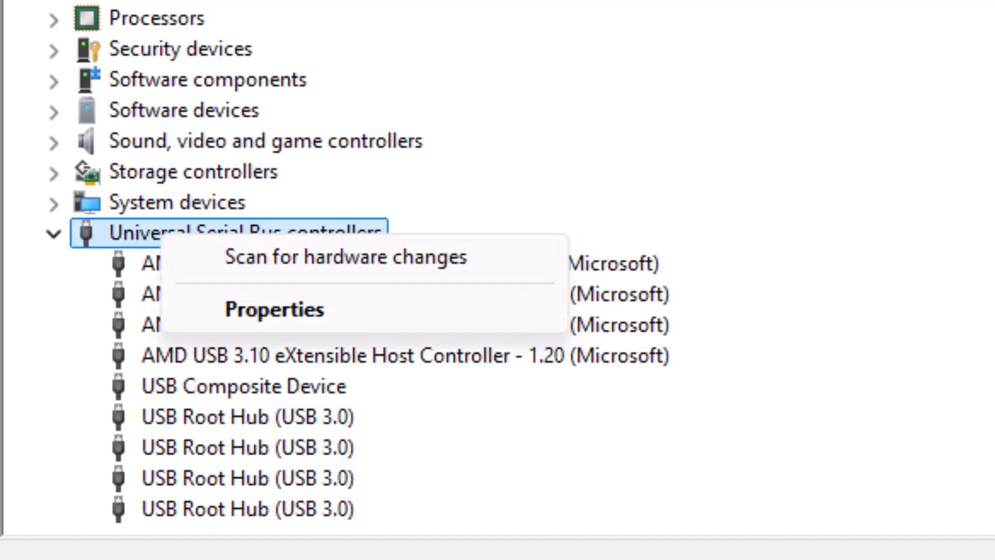
pyautogui.click(346, 257)
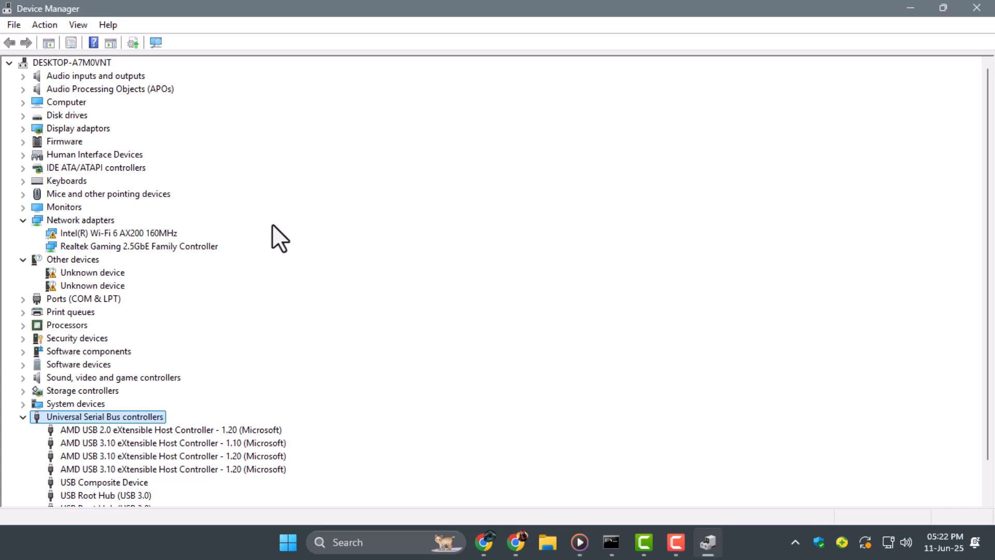
# Reach the power options in the Start menu to restart the computer
pyautogui.click(287, 542)
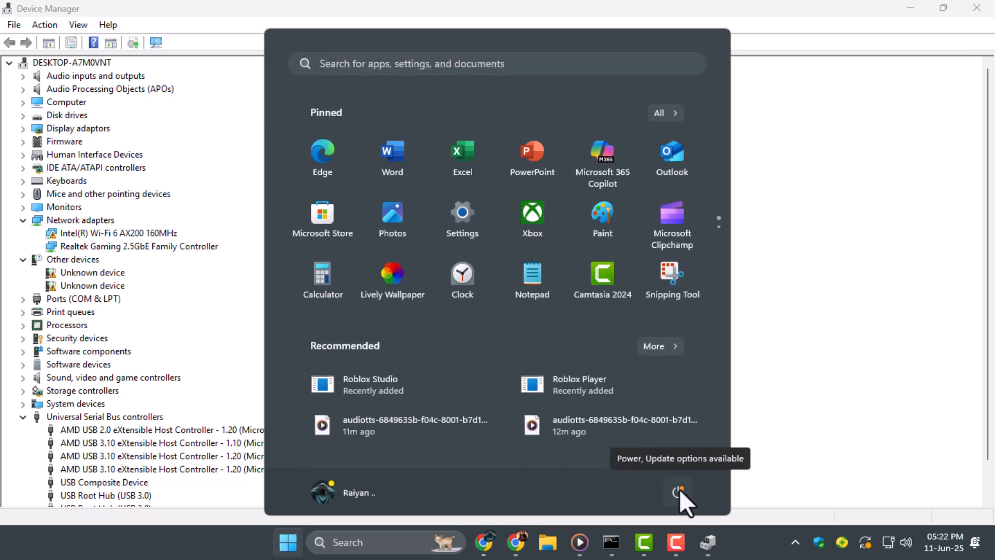
pyautogui.click(678, 491)
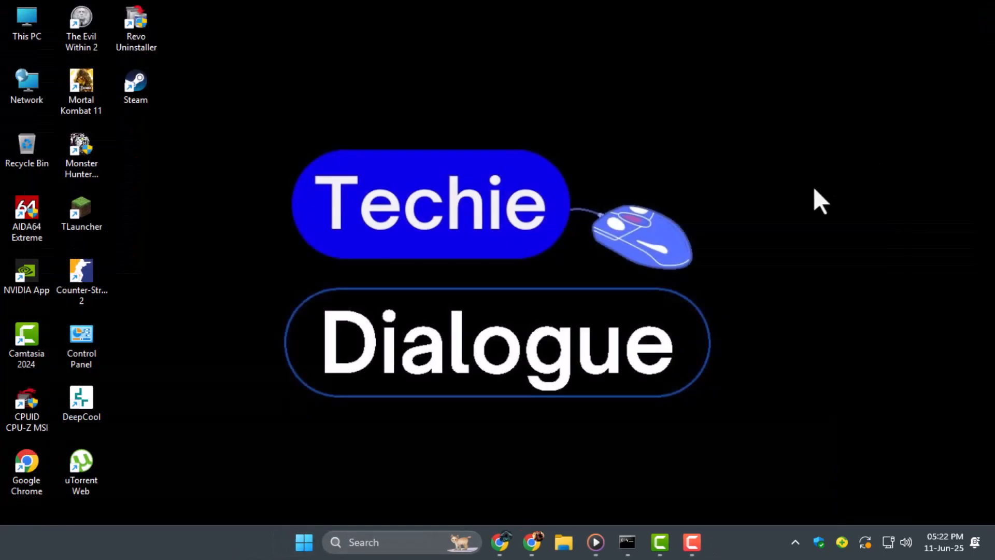
pyautogui.moveTo(714, 352)
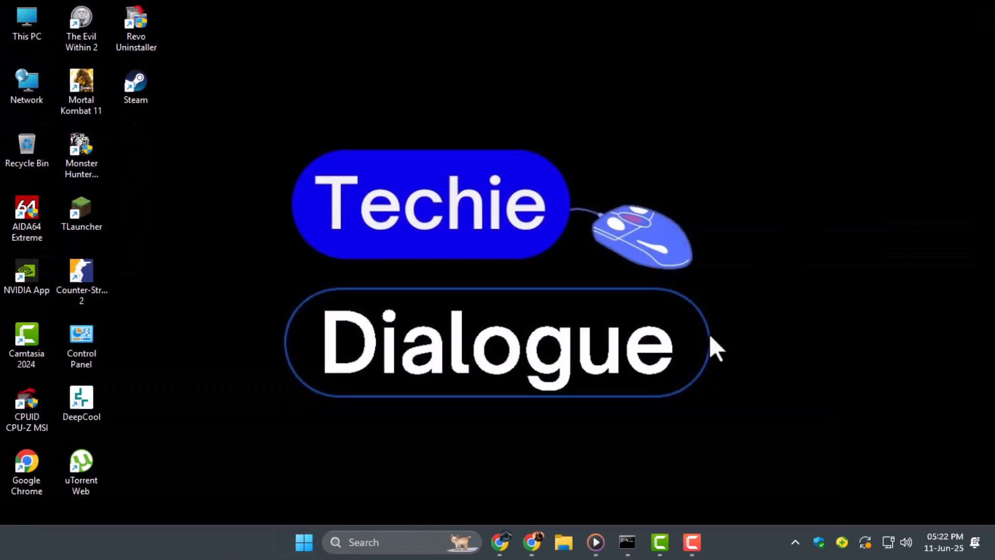